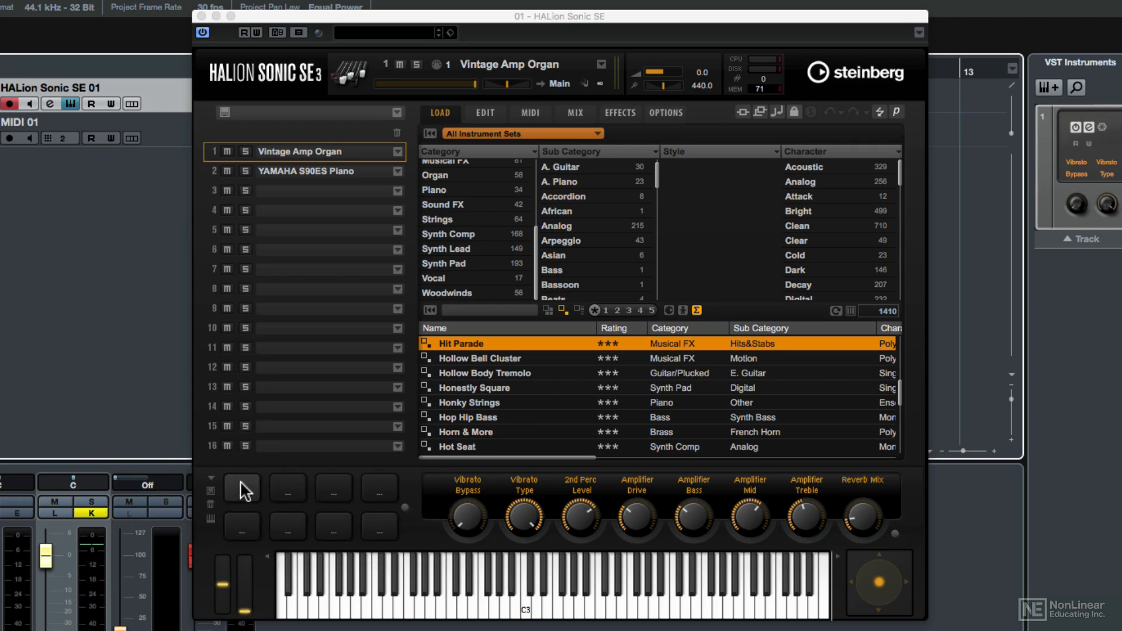
mouse_move(236, 156)
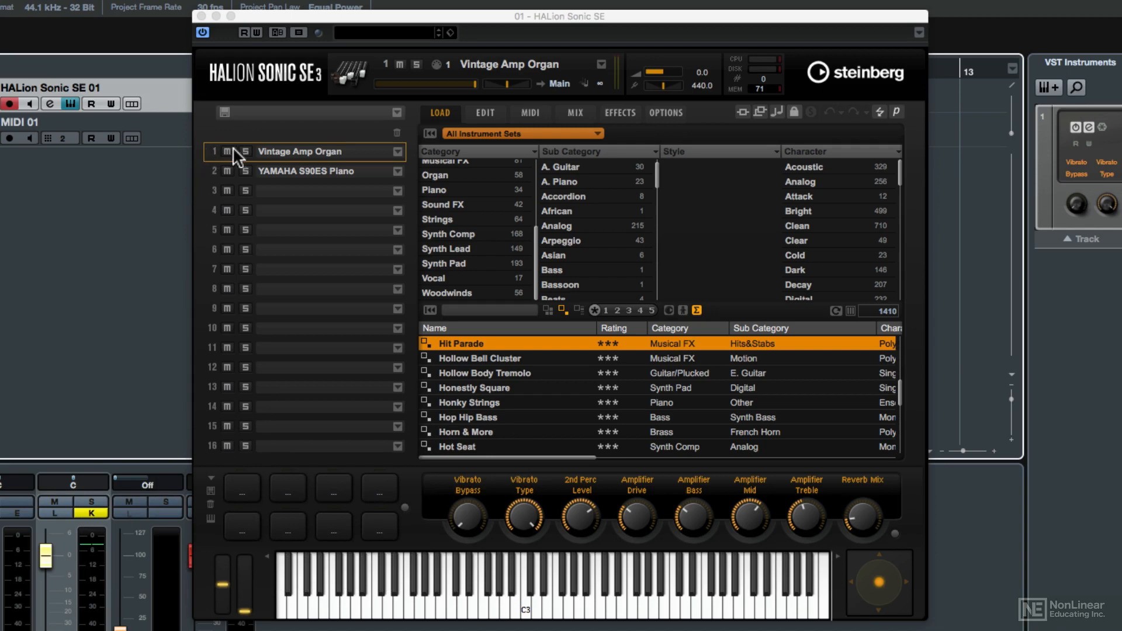
mouse_move(307, 492)
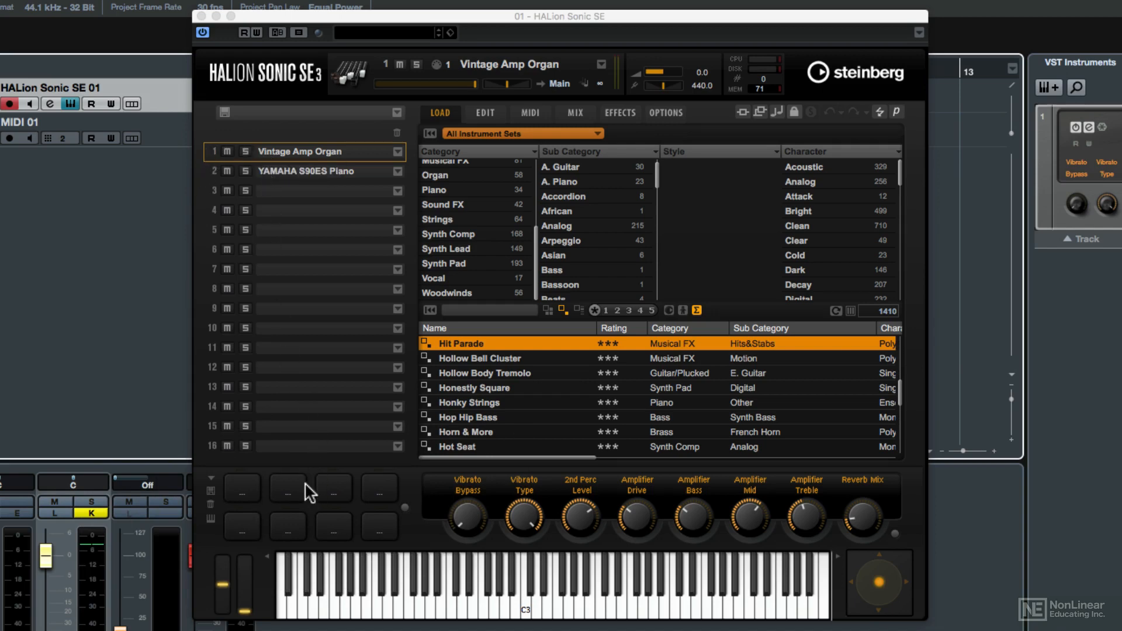
mouse_move(266, 499)
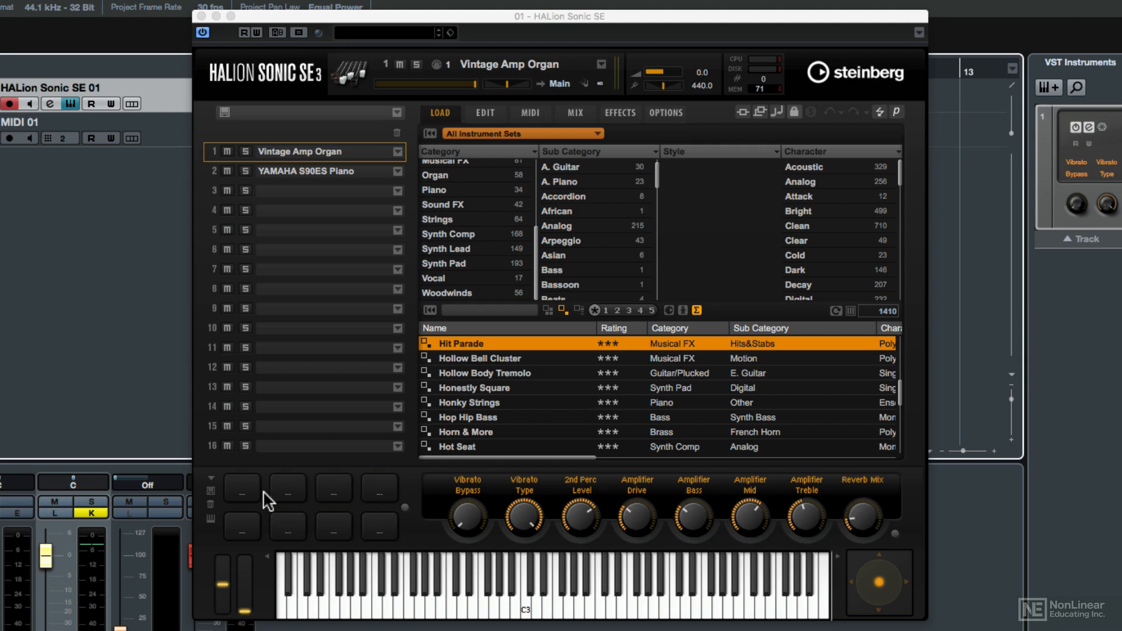
Audition the loaded piano by selecting it and firing its second trigger pad.
left_click(307, 170)
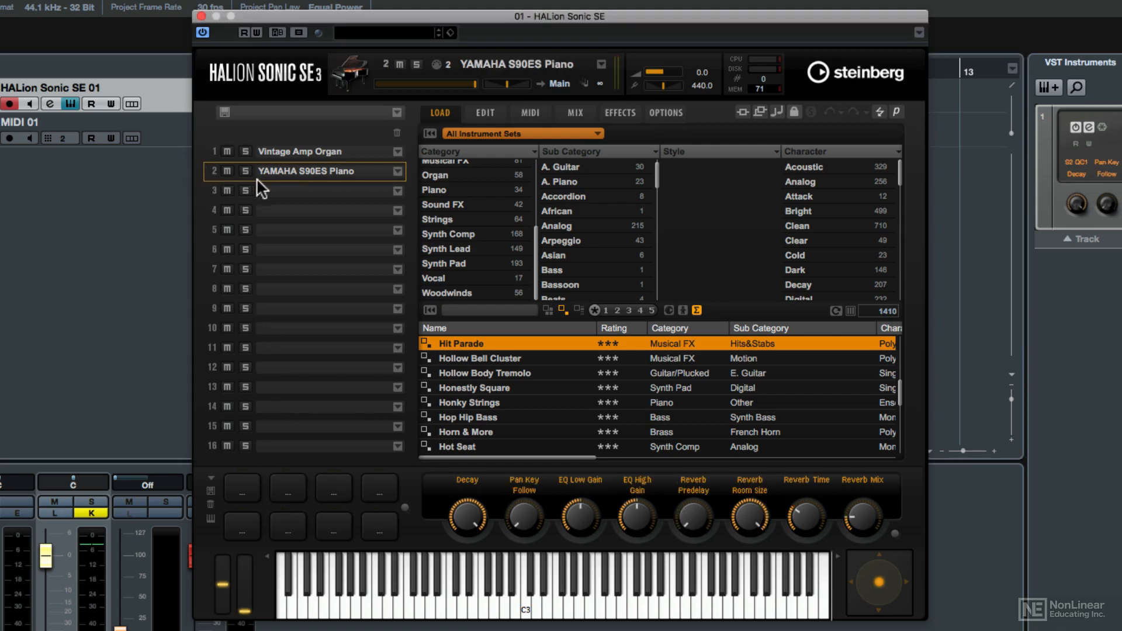
mouse_move(289, 492)
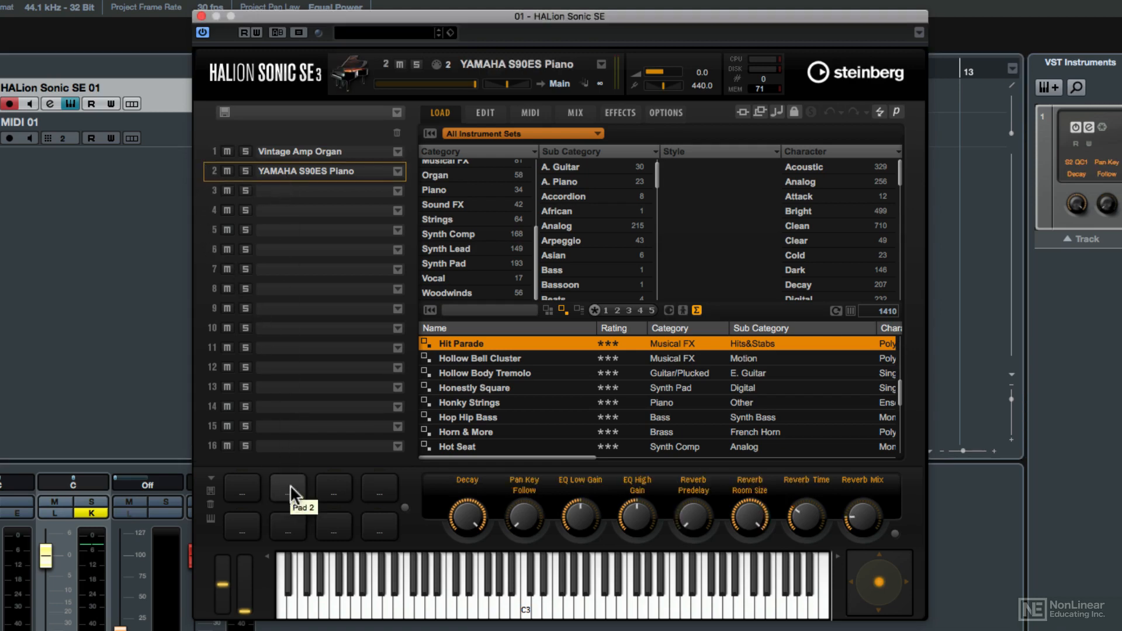
left_click(300, 151)
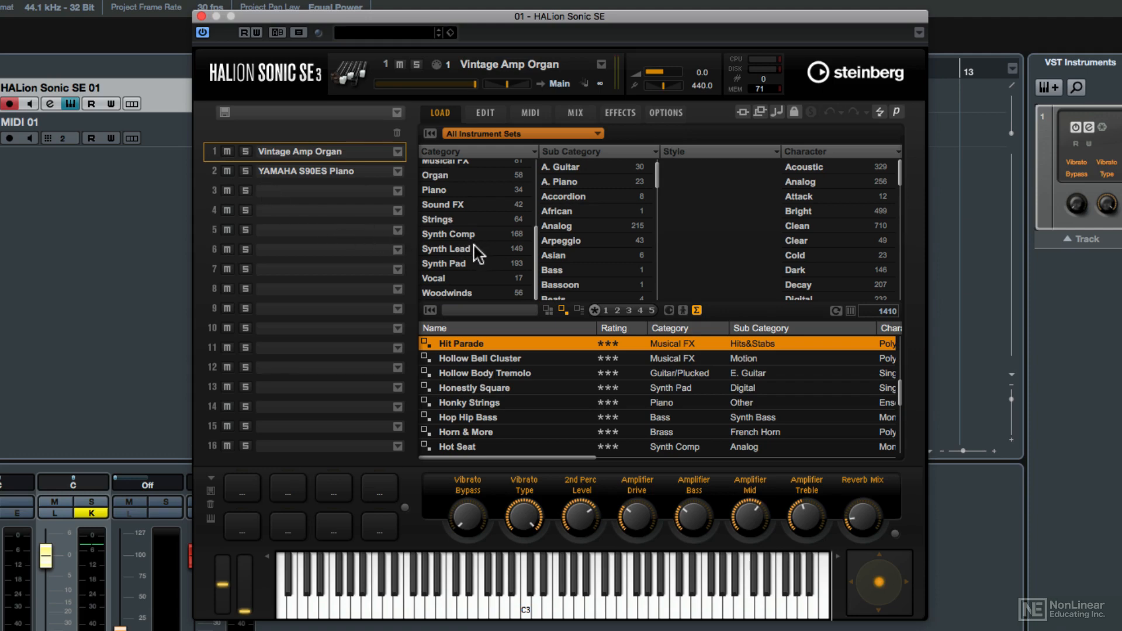
Load Joshua Pad from Synth Pad > Analog into the first slot.
left_click(444, 263)
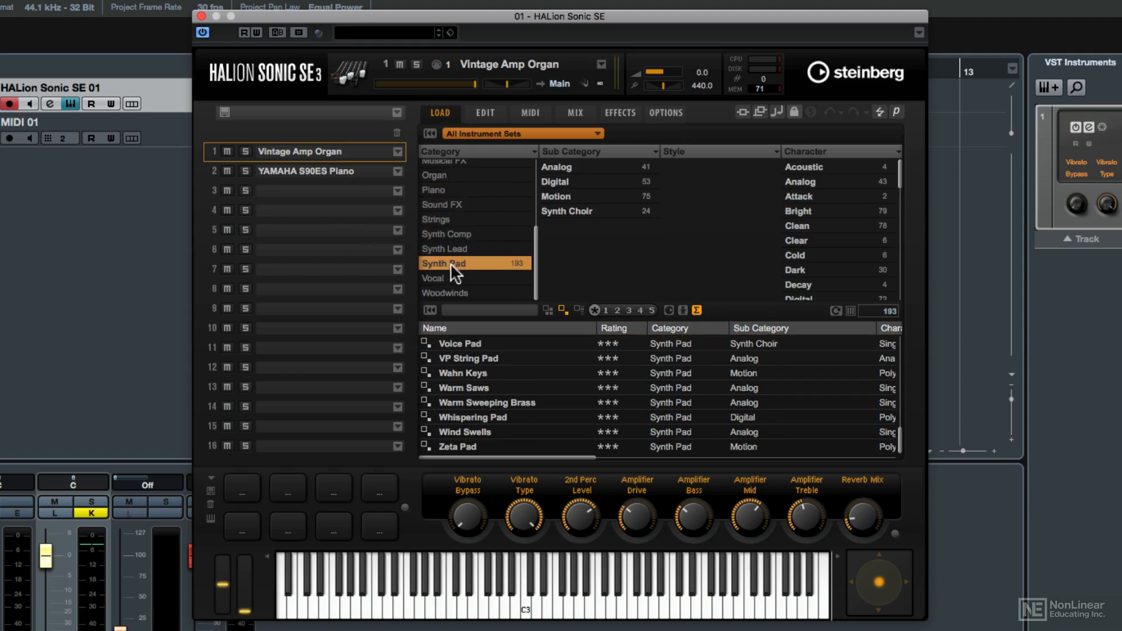
left_click(556, 167)
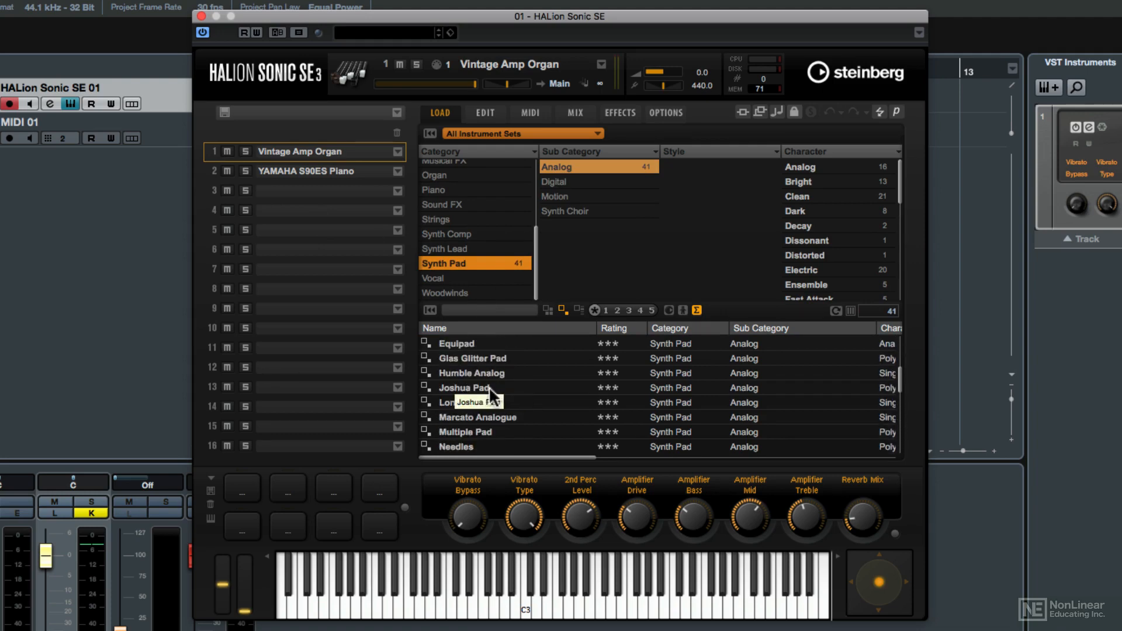
double_click(465, 387)
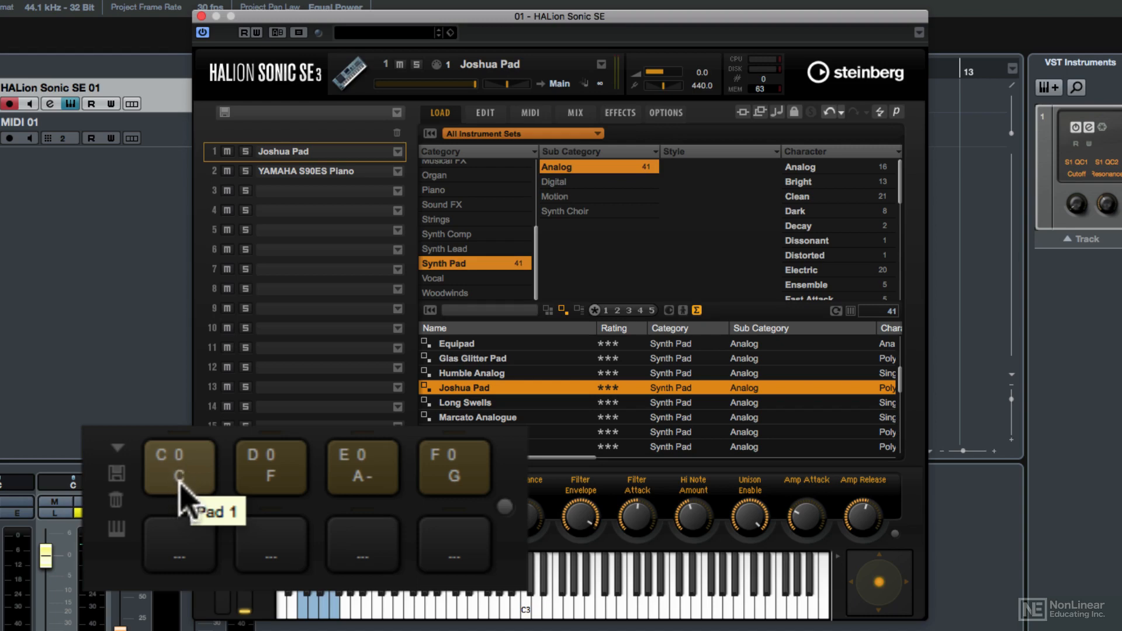
mouse_move(187, 501)
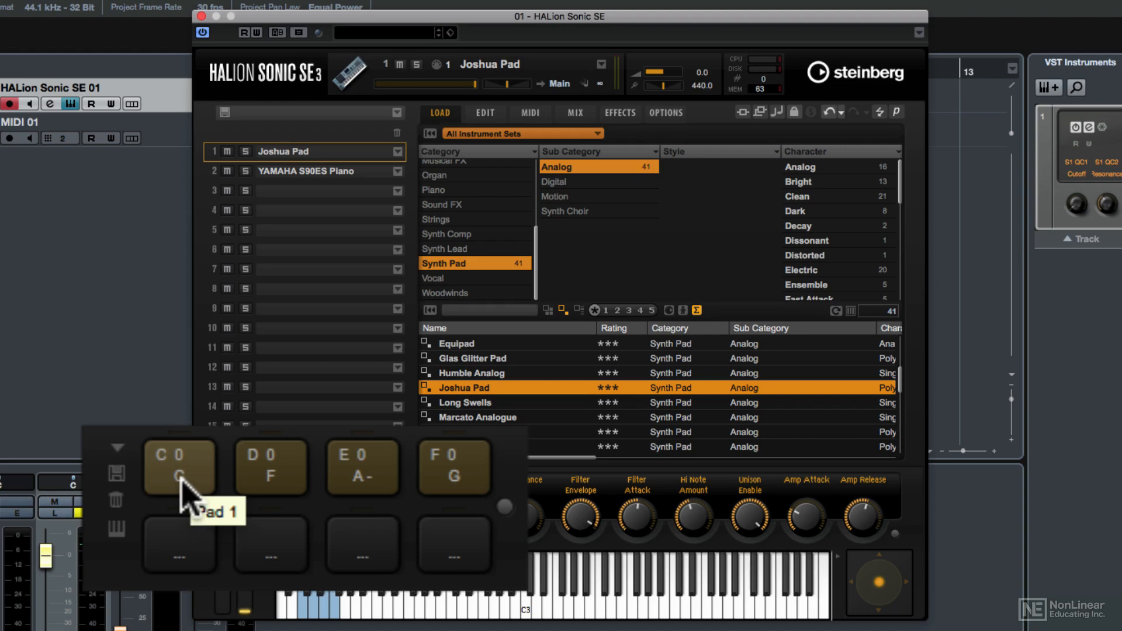
left_click(178, 467)
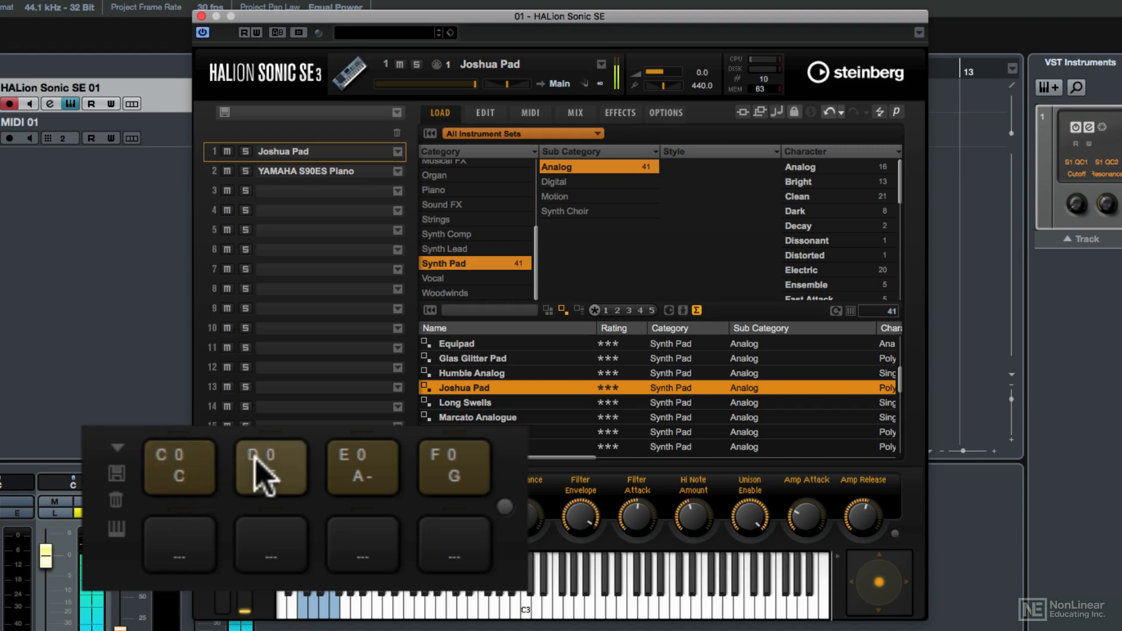
left_click(270, 467)
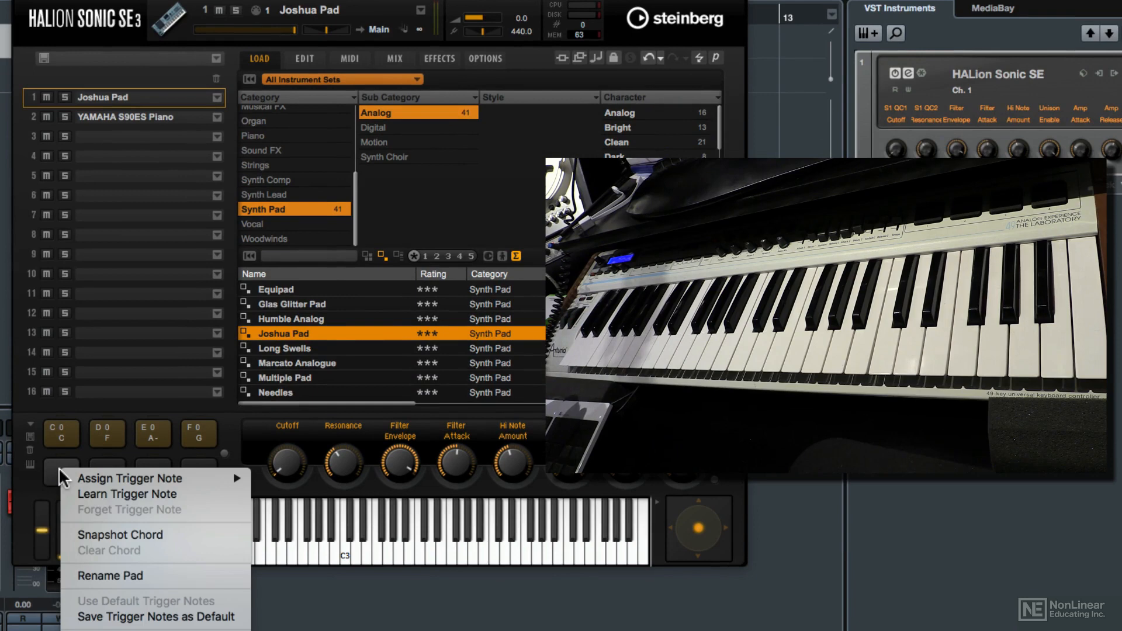
mouse_move(111, 541)
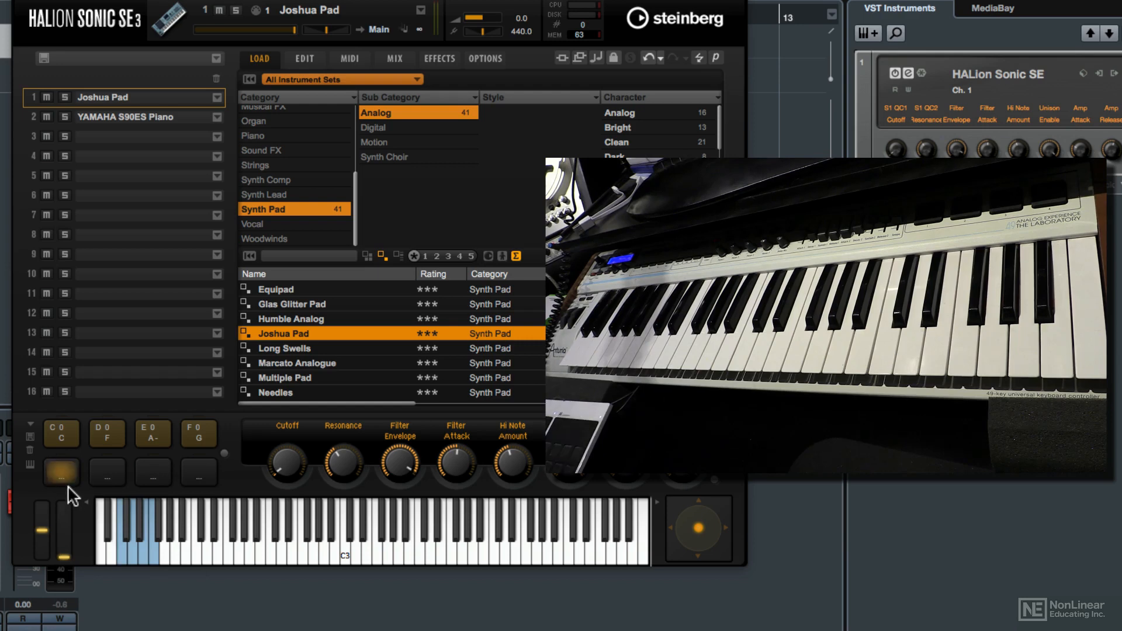
Audition the snapshot chord on pad five several times, then bring up its options to rename it Csus4.
left_click(61, 473)
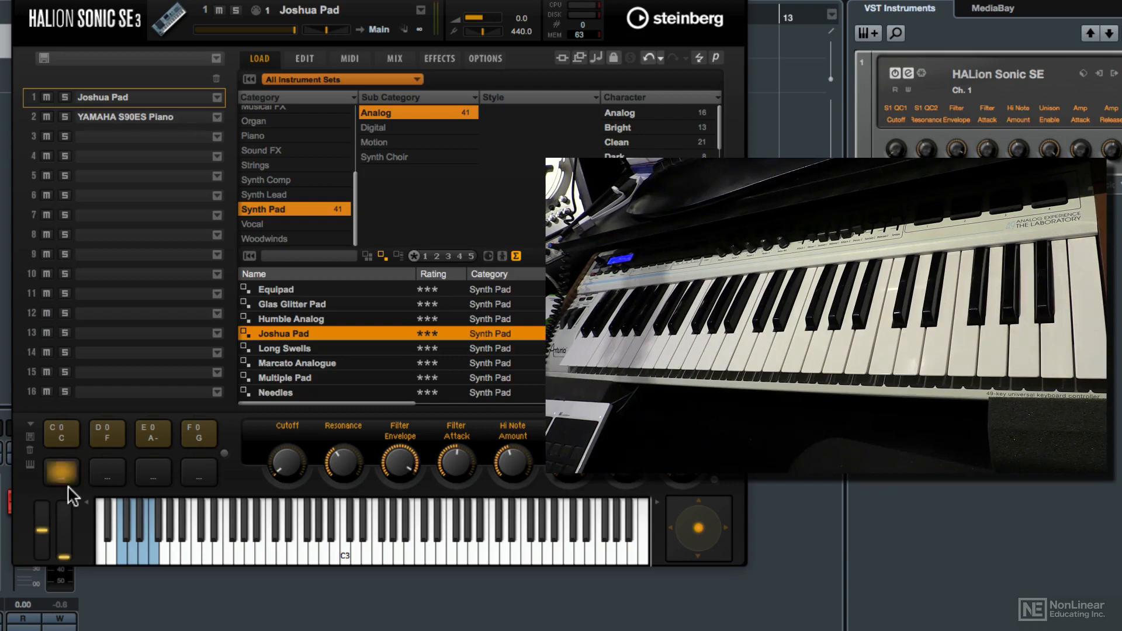
left_click(61, 473)
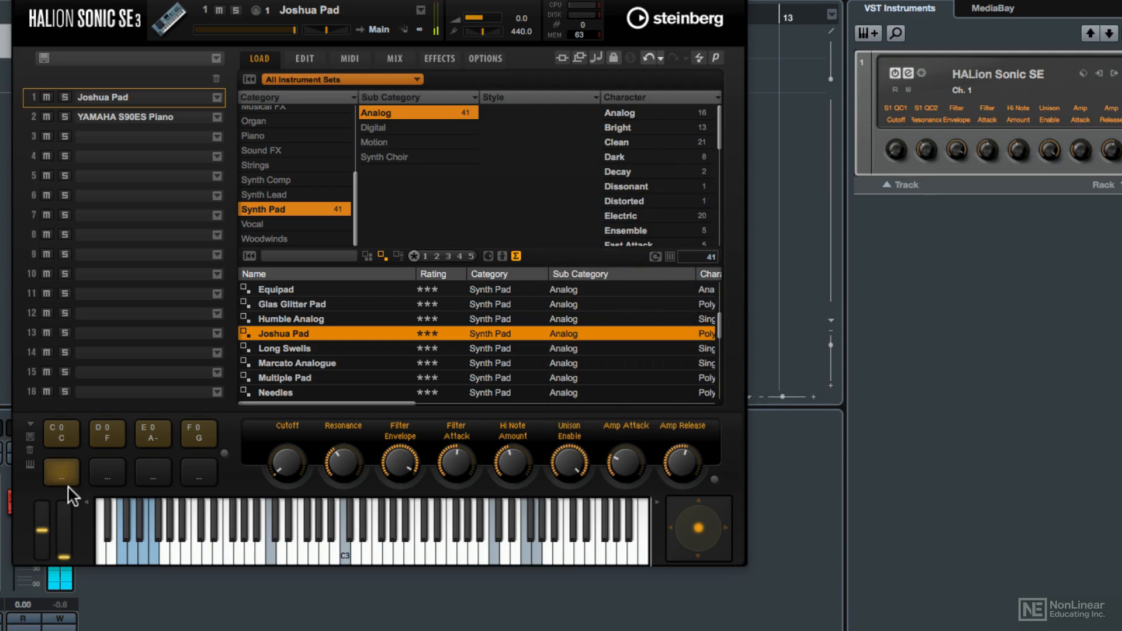
left_click(60, 471)
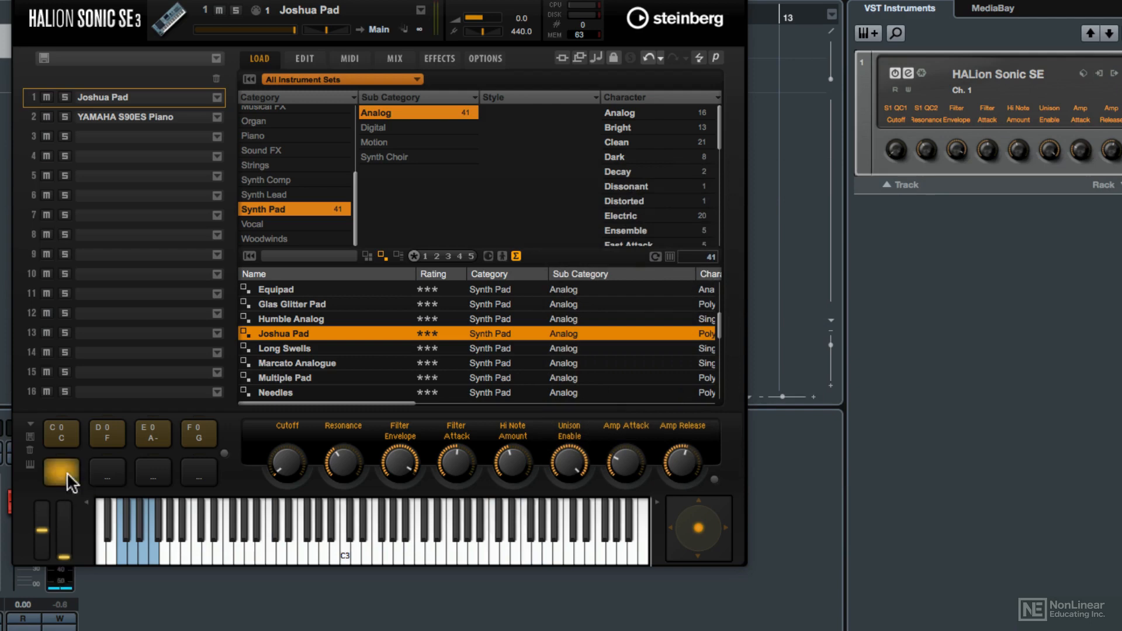
left_click(61, 471)
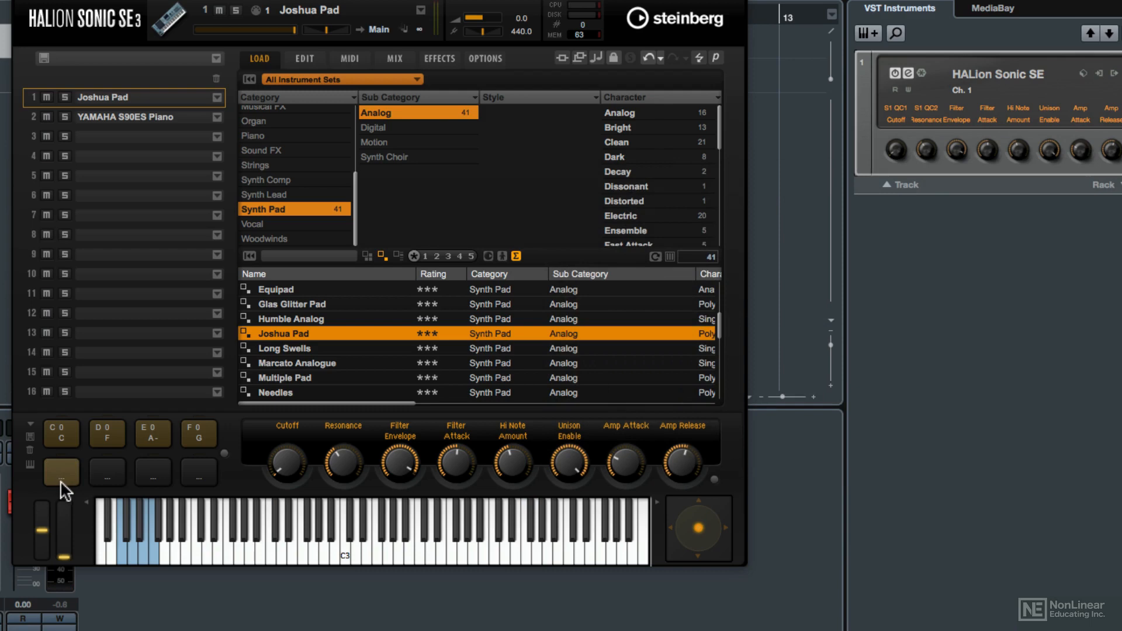
right_click(61, 472)
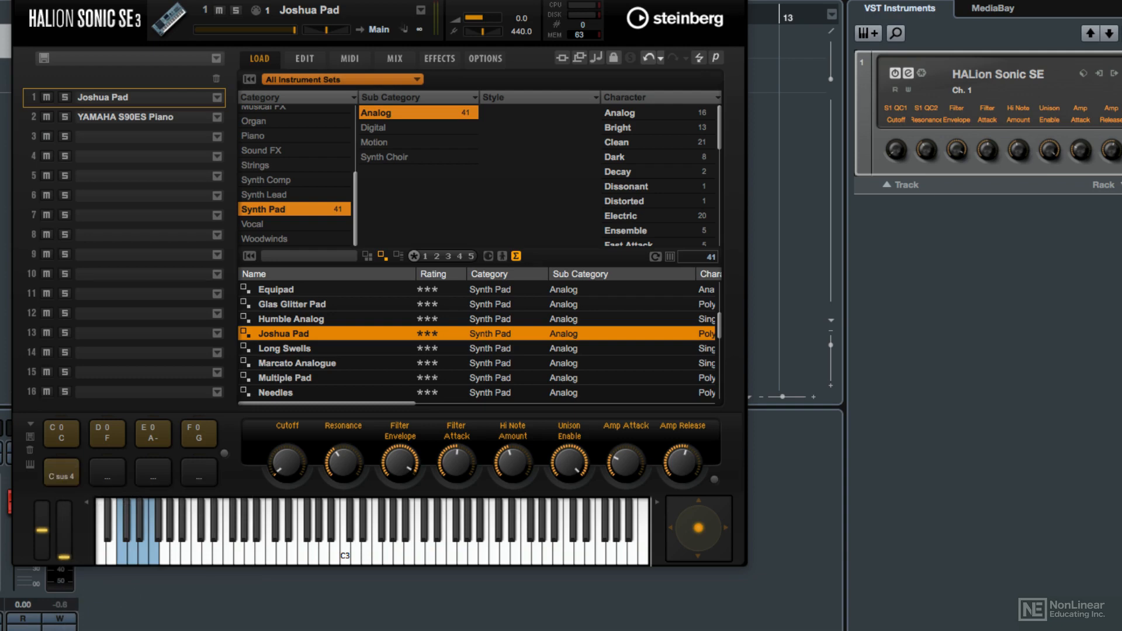
mouse_move(111, 599)
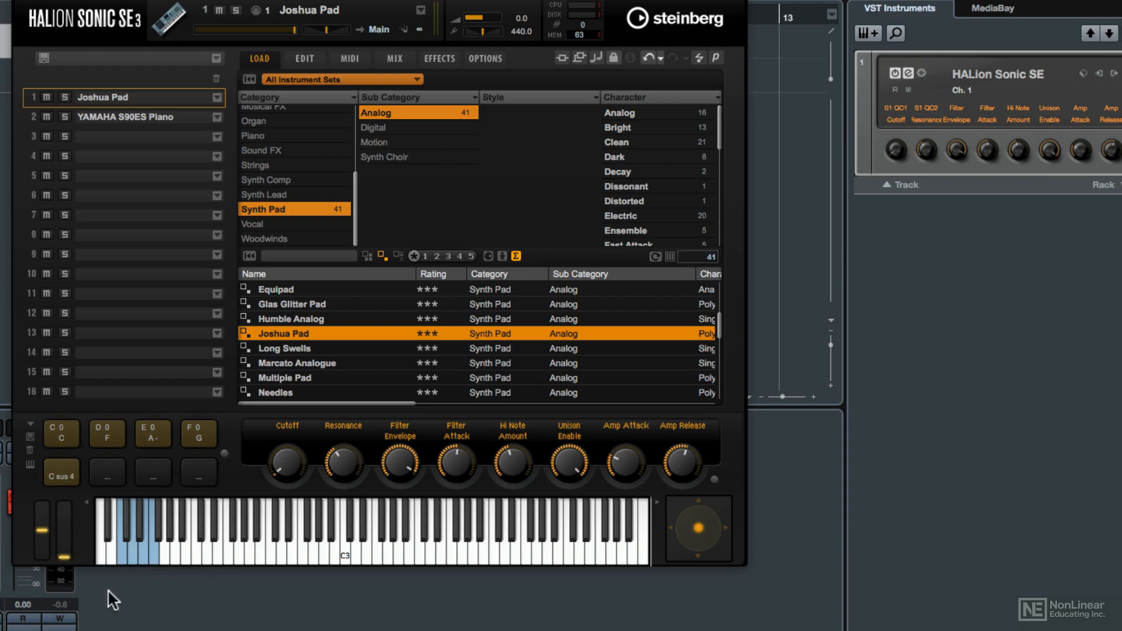
mouse_move(165, 556)
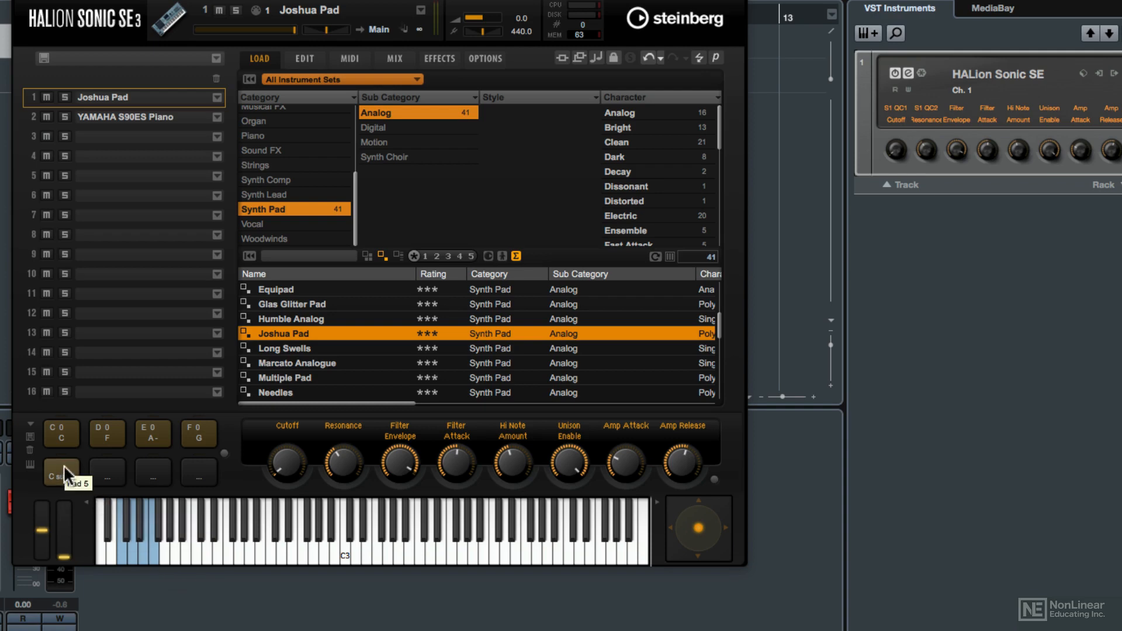
Learn G0 as the Csus4 pad's trigger note and fire the pad to confirm.
right_click(61, 474)
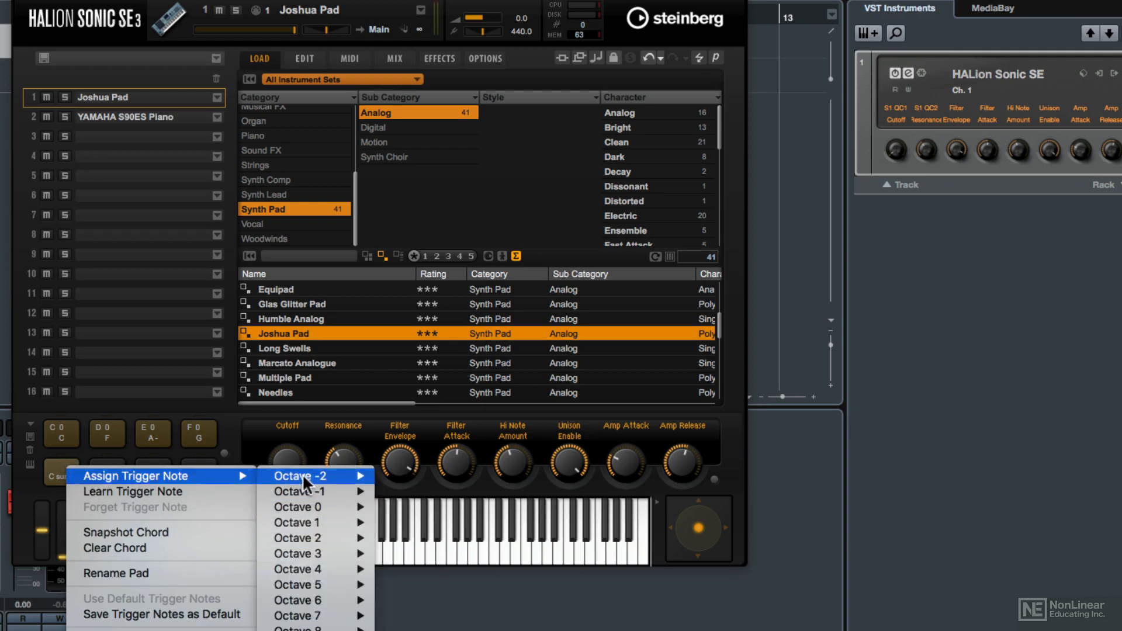
mouse_move(143, 496)
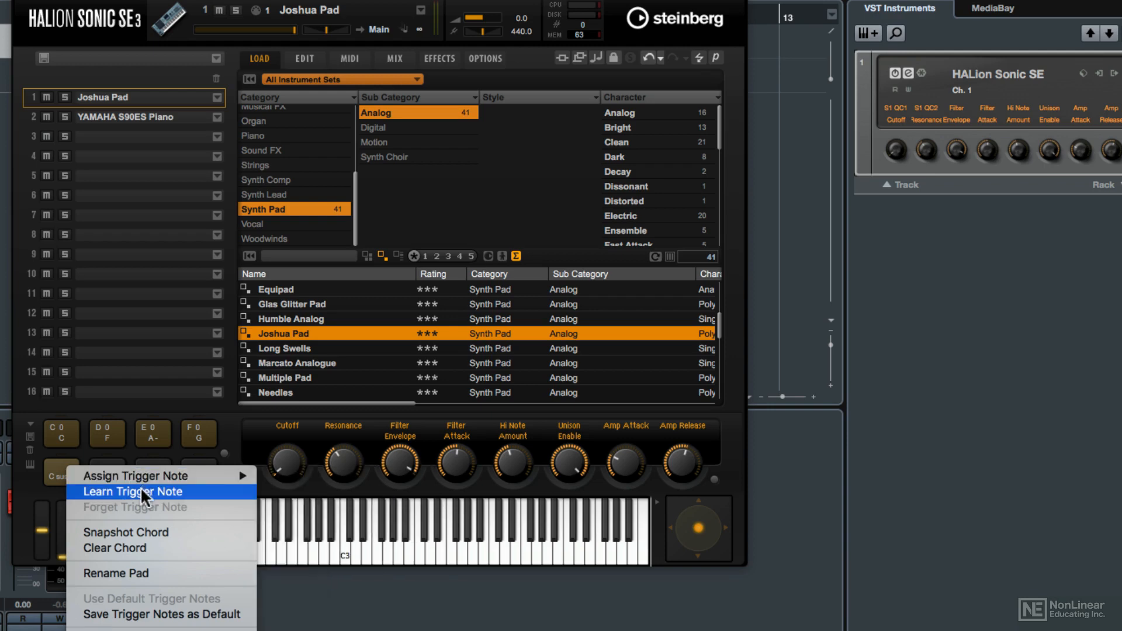
left_click(133, 493)
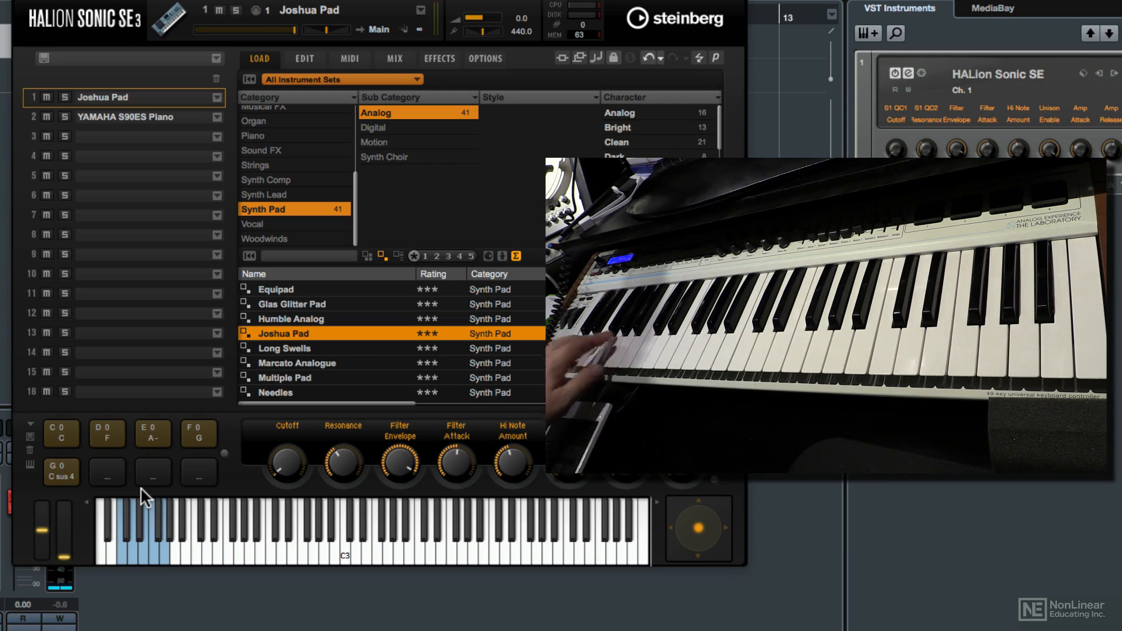
left_click(60, 472)
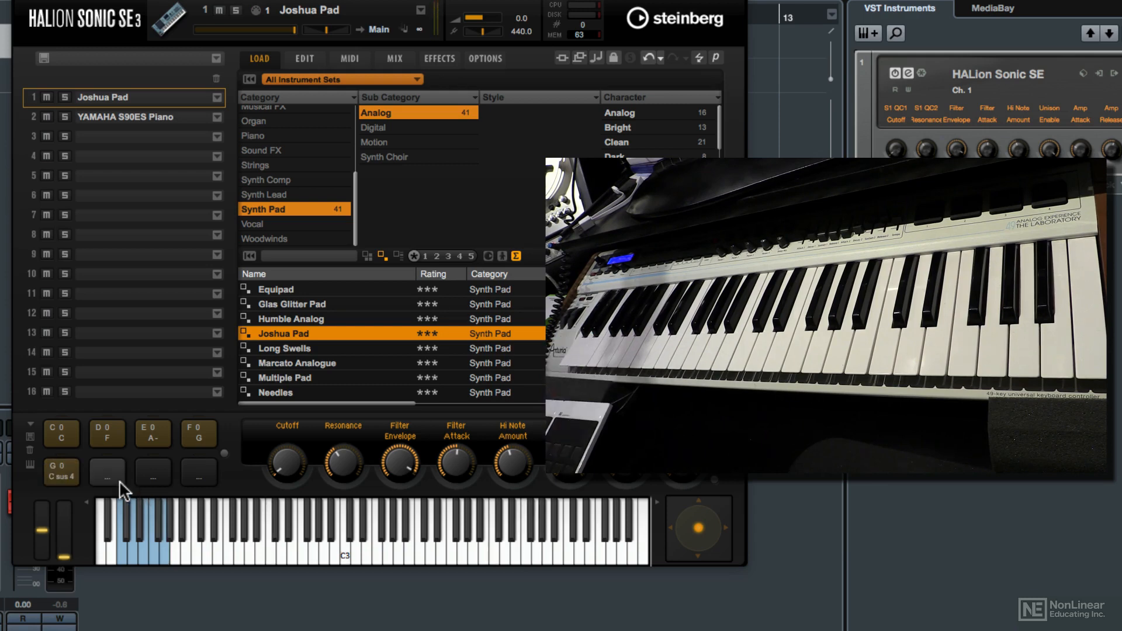
Learn A0 as the sixth pad's trigger note.
right_click(107, 471)
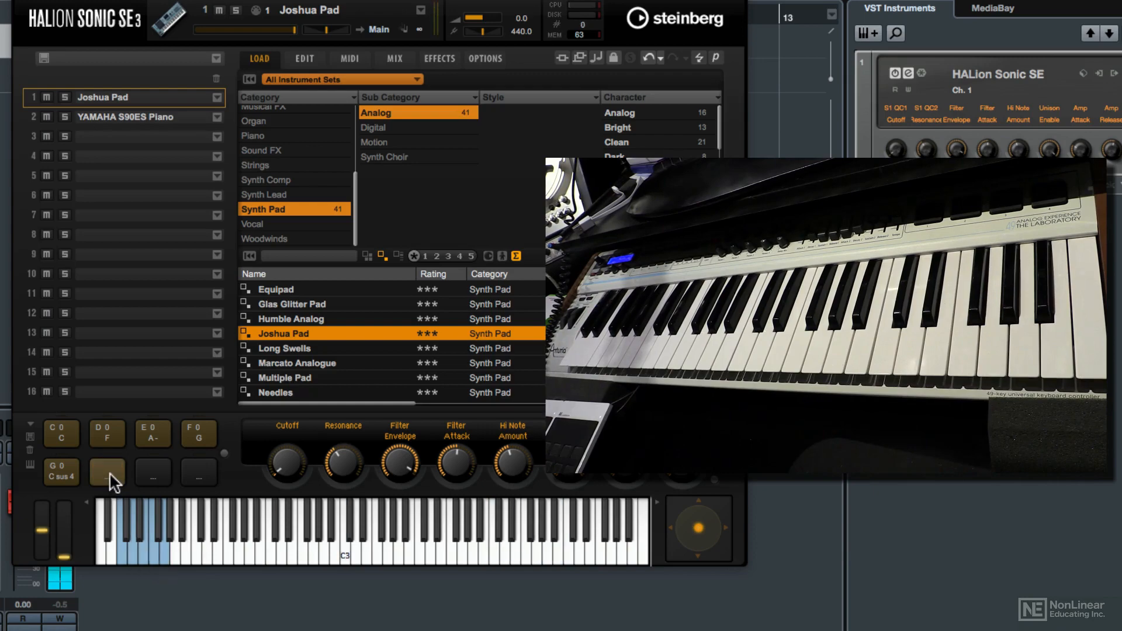
right_click(107, 471)
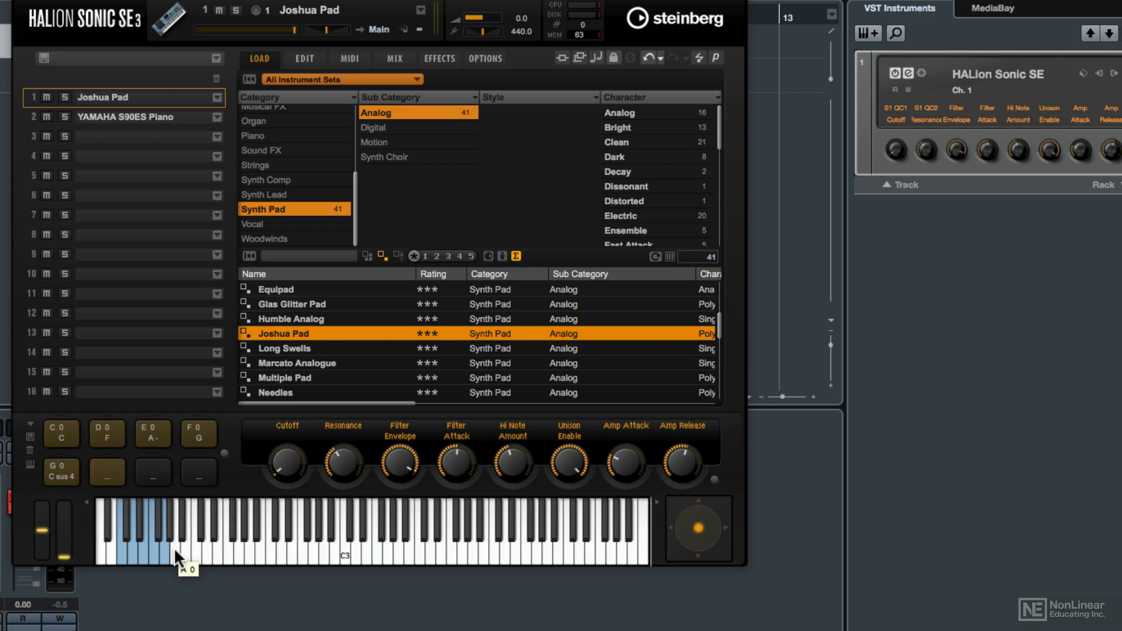
left_click(176, 550)
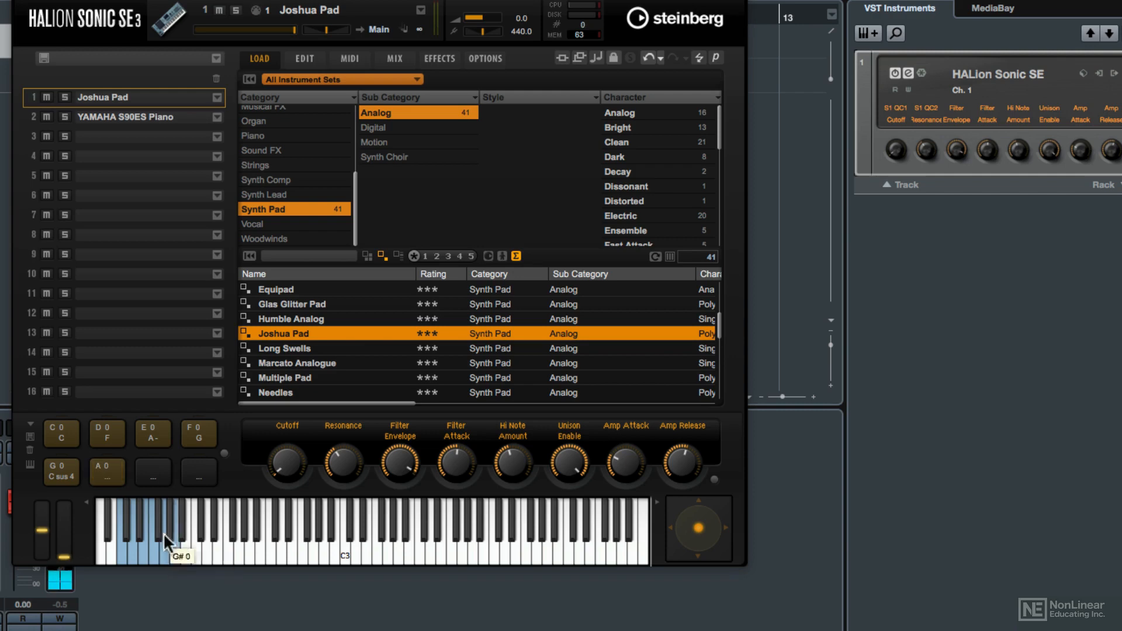
Clear the chord stored on the A0 pad so it is ready for a new snapshot.
right_click(106, 472)
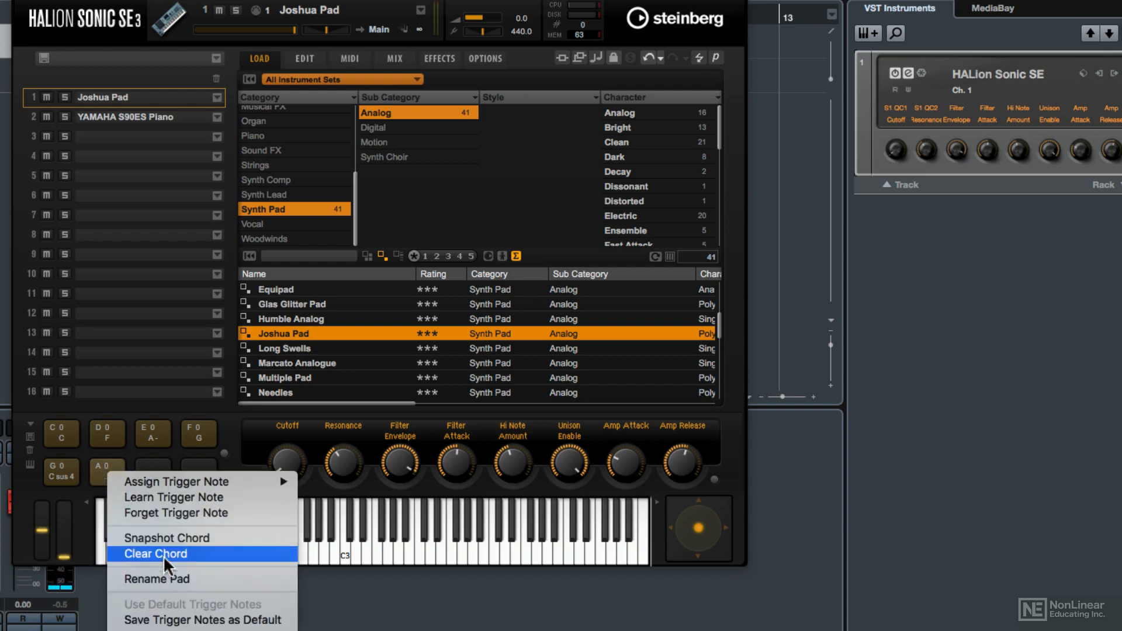
left_click(156, 554)
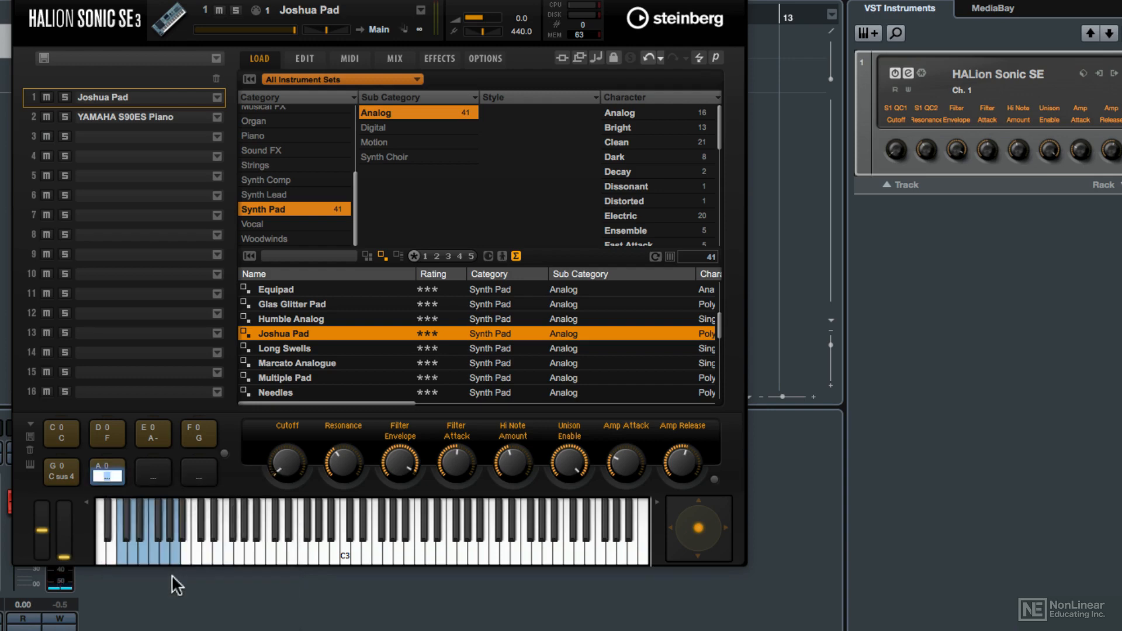